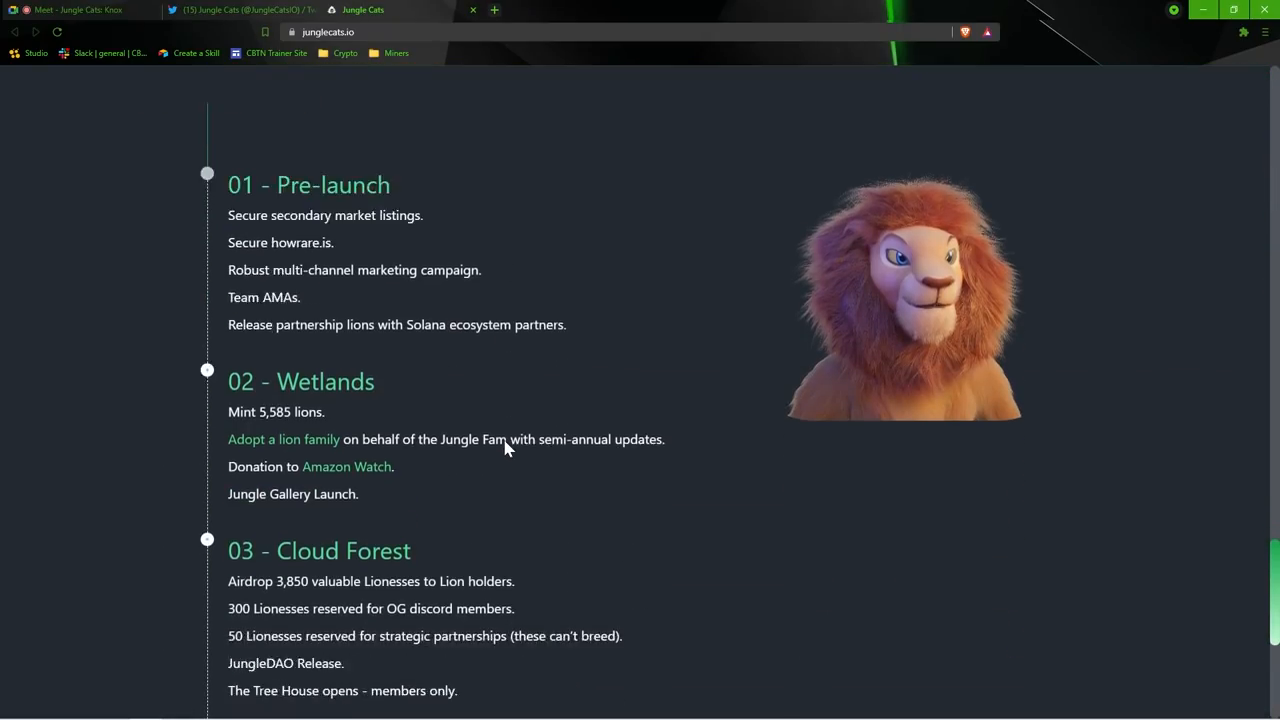
Scroll the junglecats.io roadmap down to The Jungle phase, then switch back to the Meet call
scroll(down, 3)
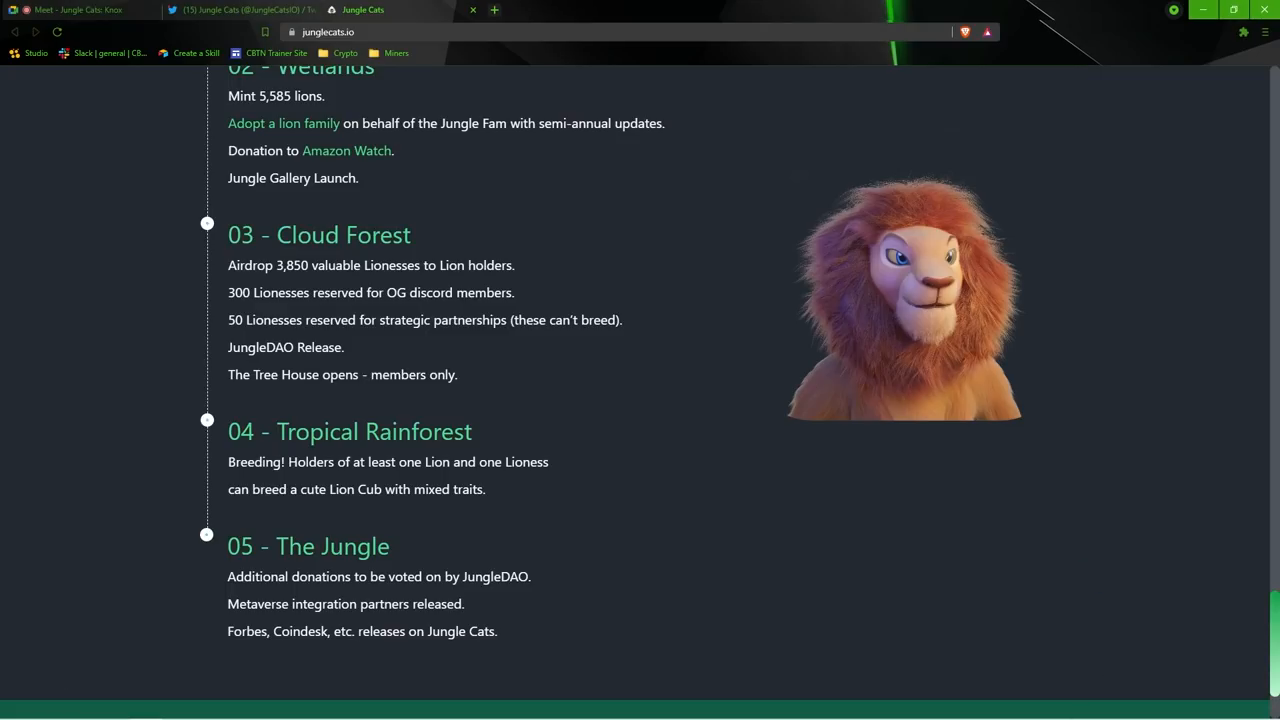
mouse_move(883, 405)
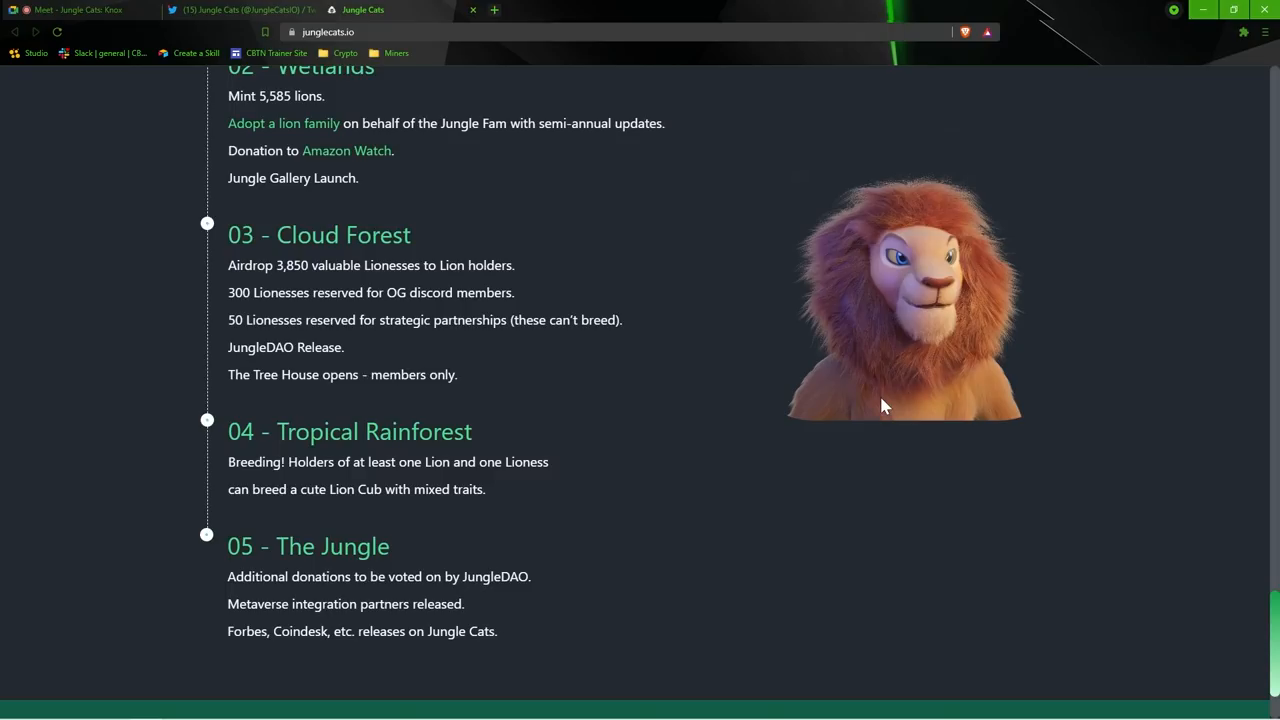
click(70, 10)
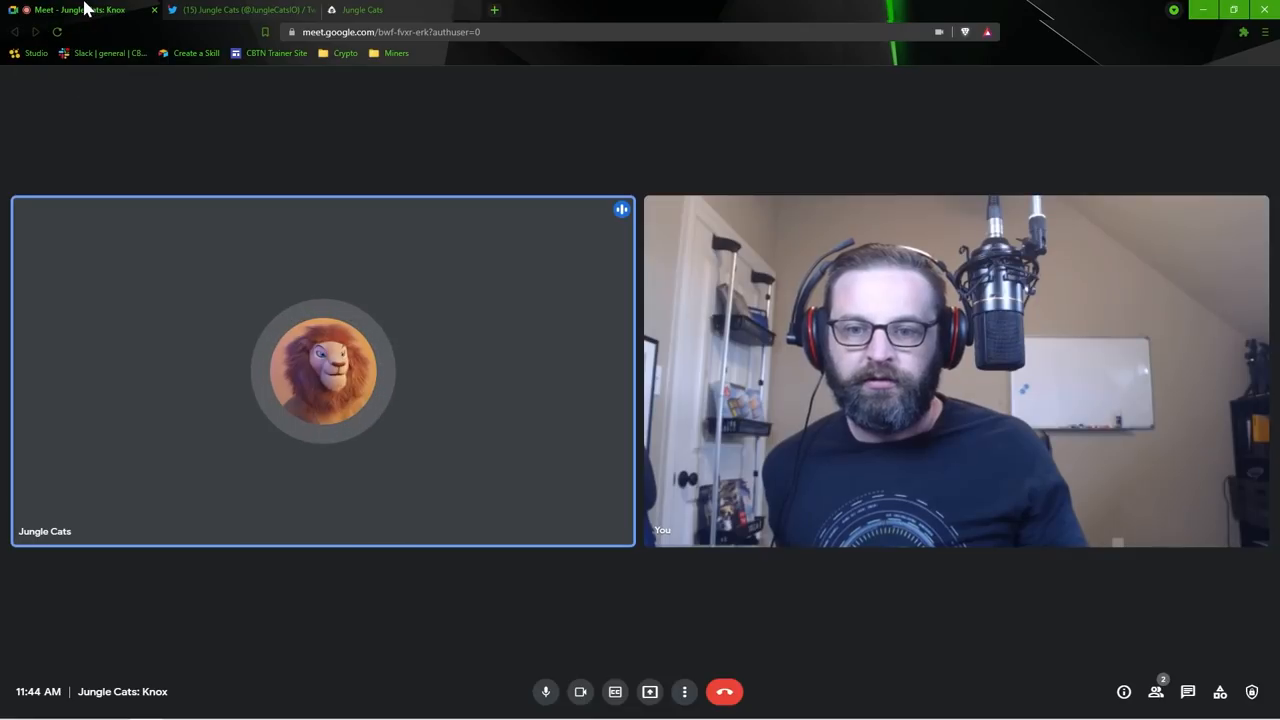